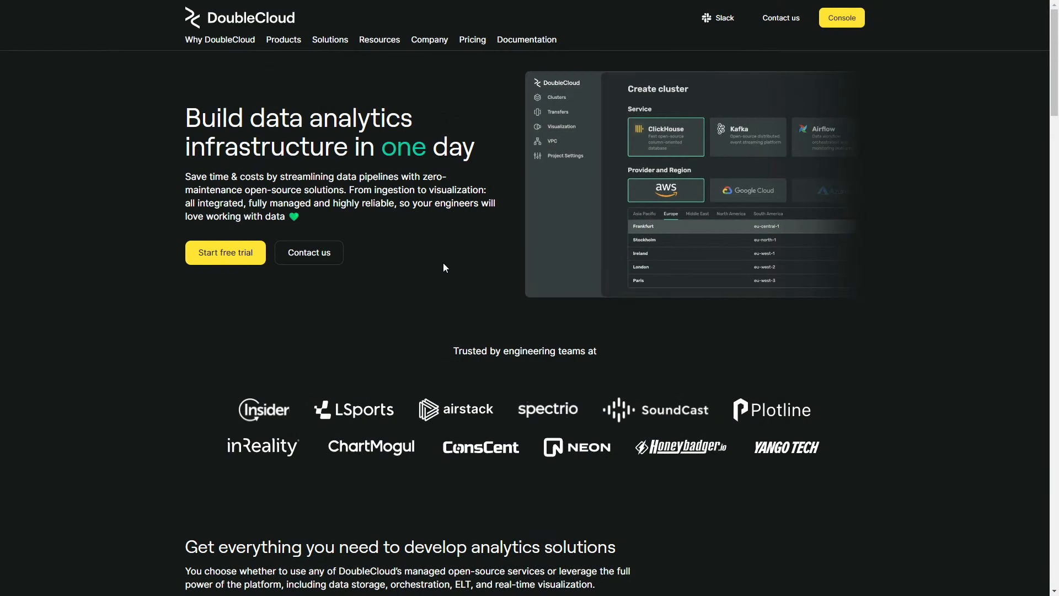
mouse_move(283, 39)
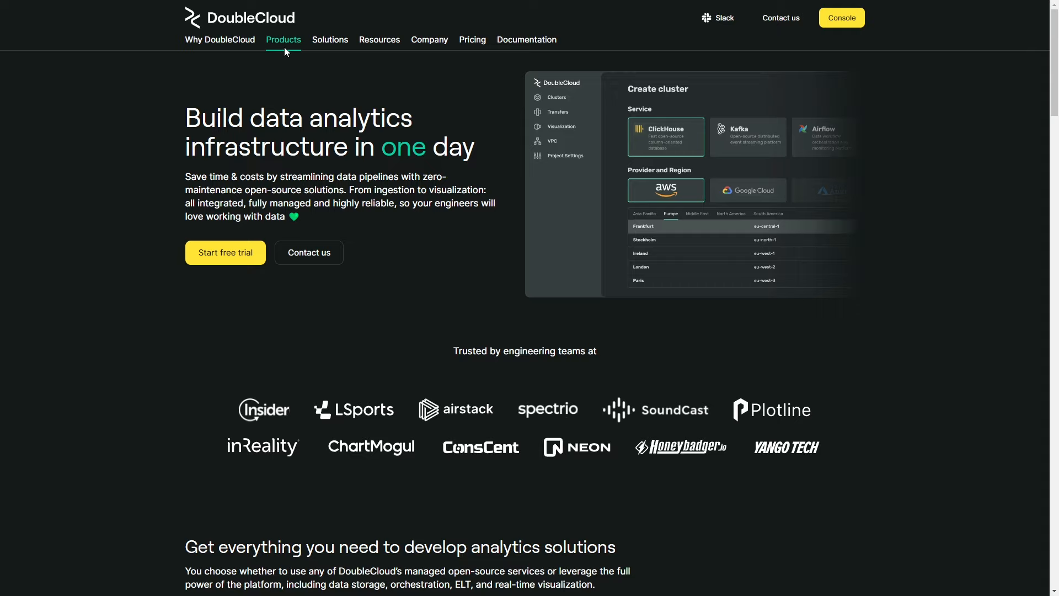
- Go to DoubleCloud's Managed Service for Apache Airflow product page
click(282, 39)
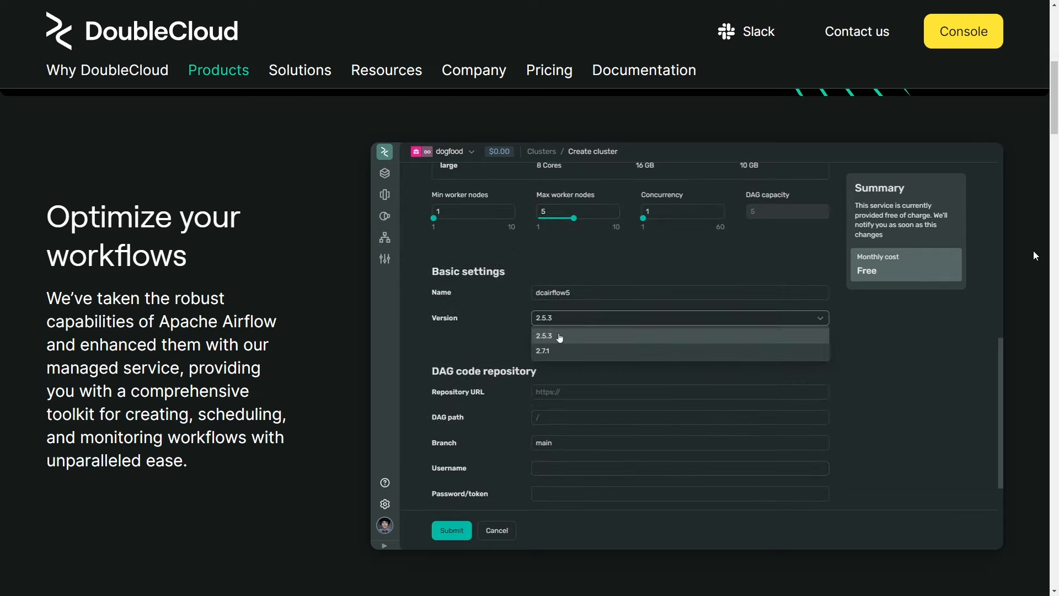
- Scroll to the bottom of the Airflow page and request early access
click(544, 351)
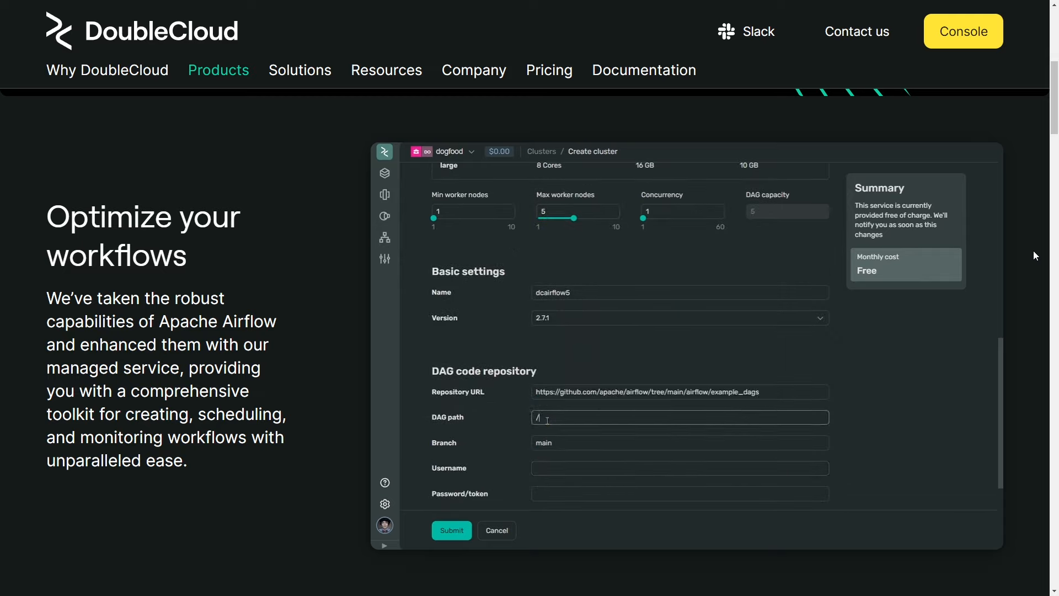
scroll(down, 3)
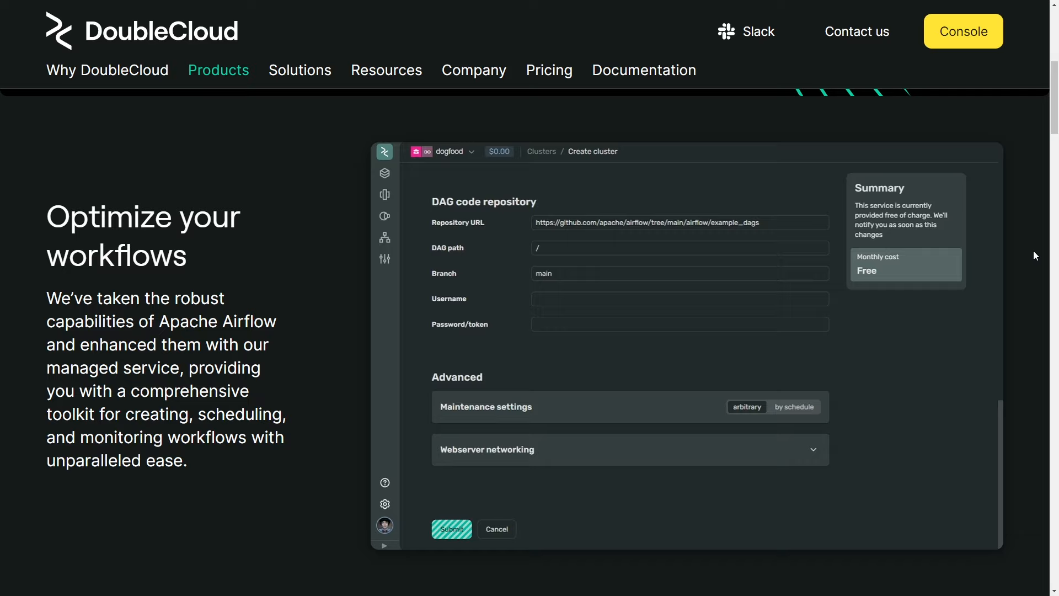
scroll(down, 3)
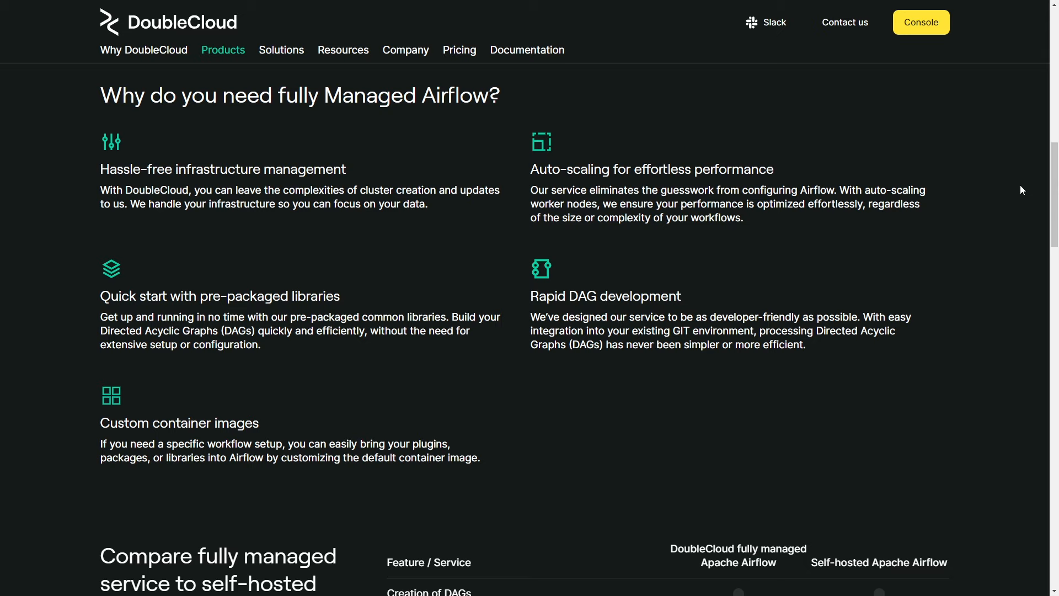
scroll(down, 3)
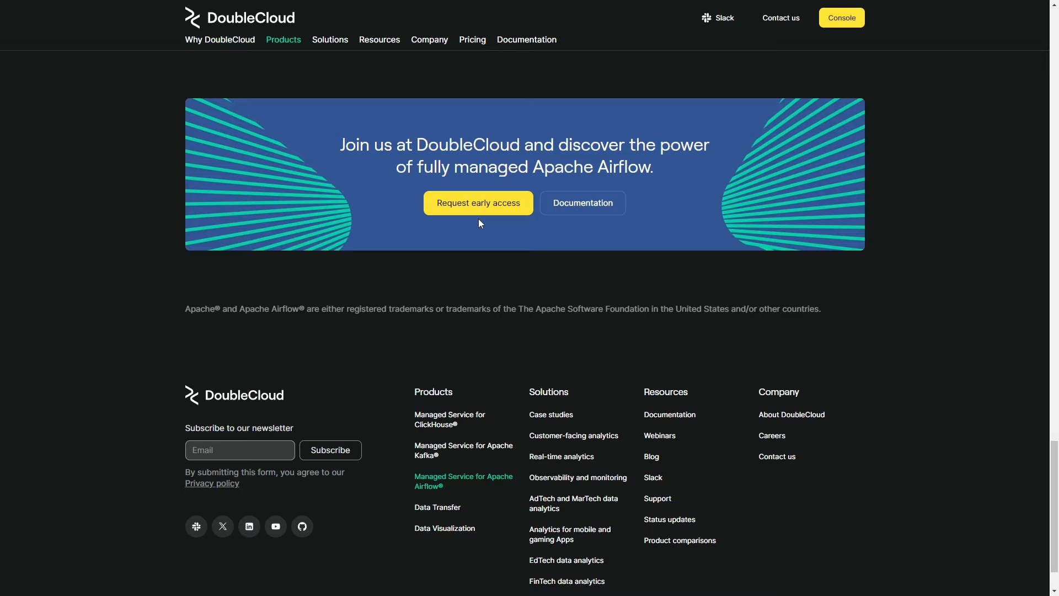
mouse_move(478, 202)
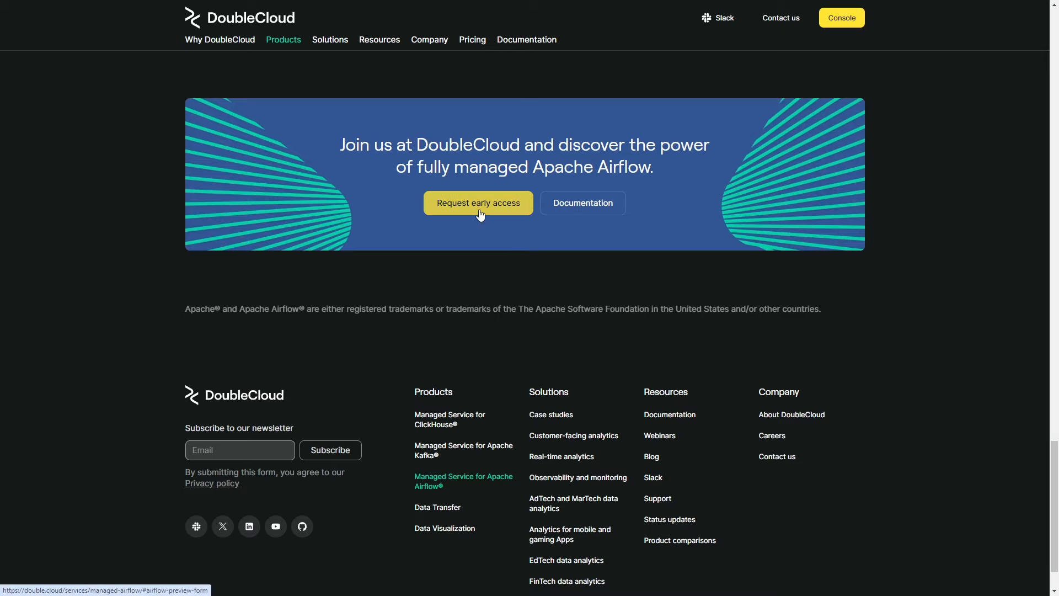
click(477, 202)
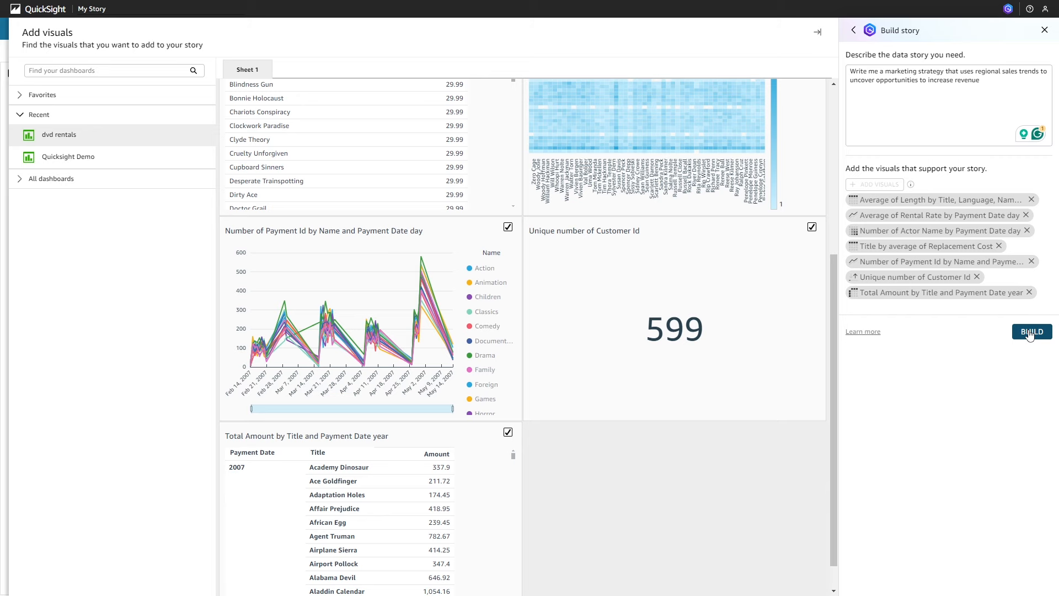
- Build the 'Uncovering Regional Opportunities' story and dismiss the Re-build your story tip
click(1030, 332)
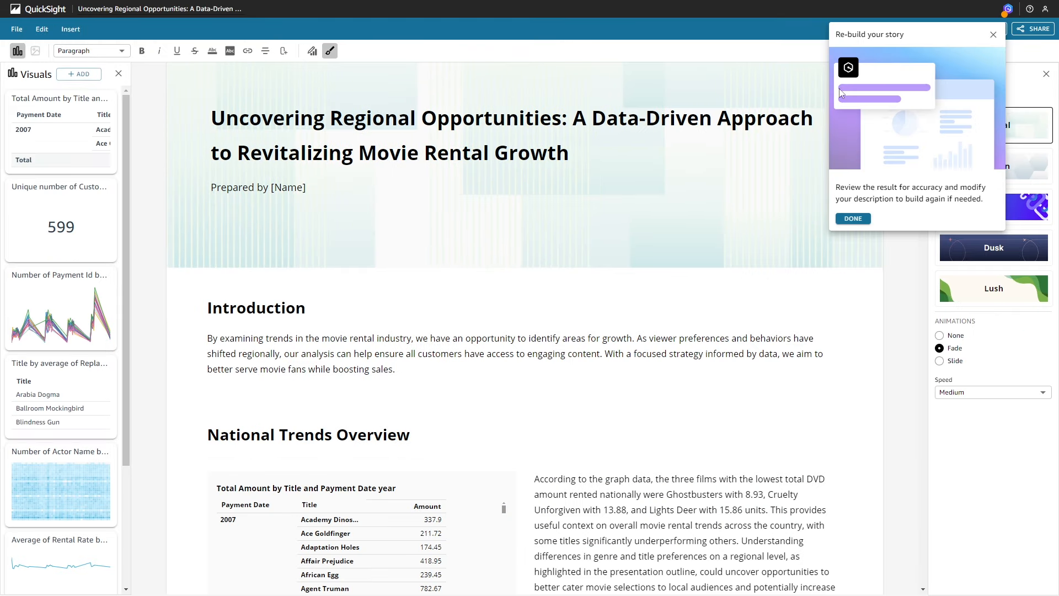
mouse_move(875, 149)
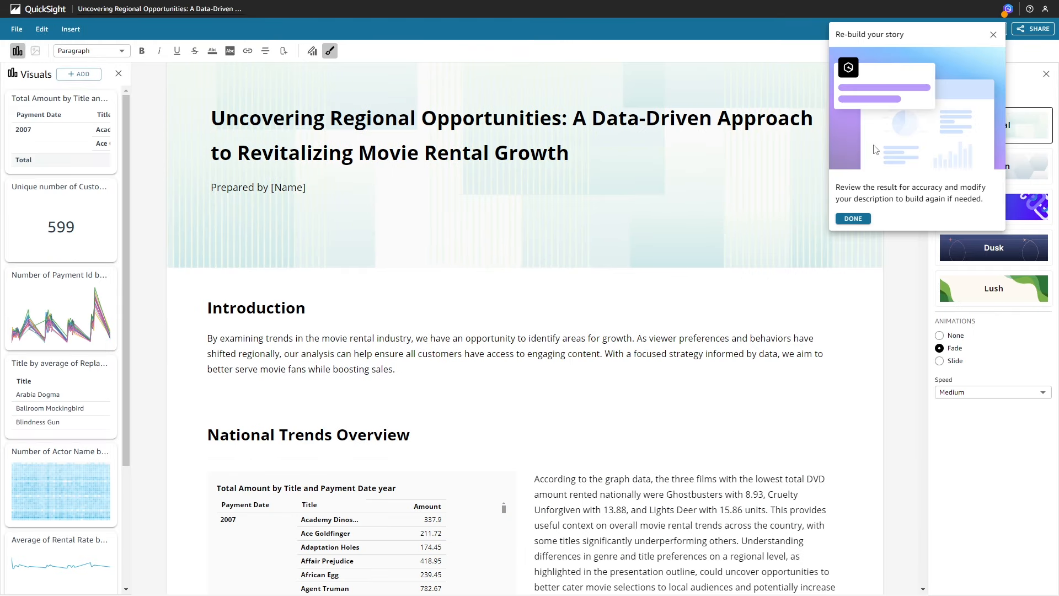
click(852, 219)
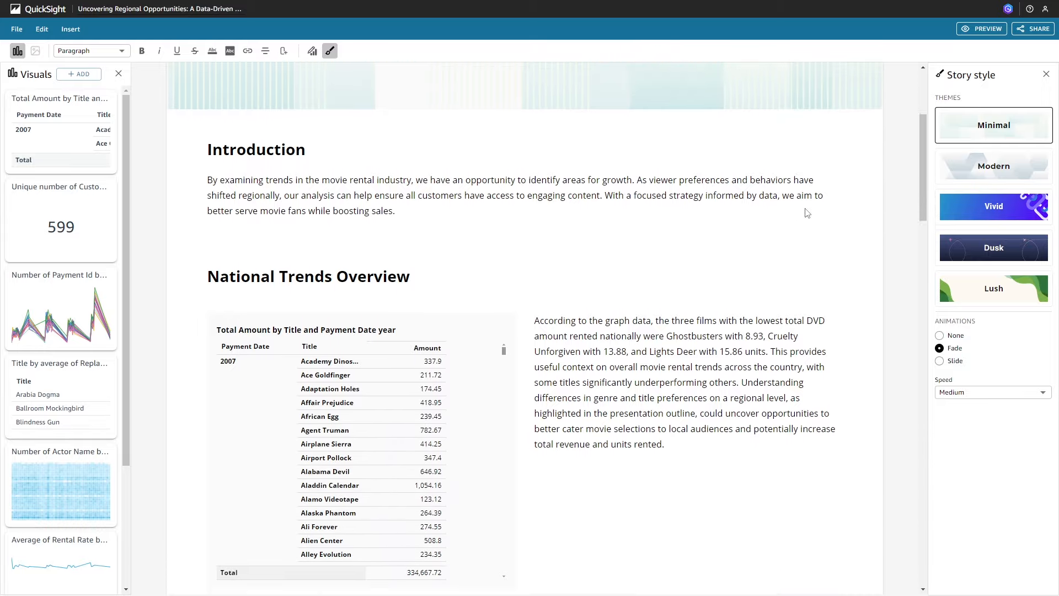